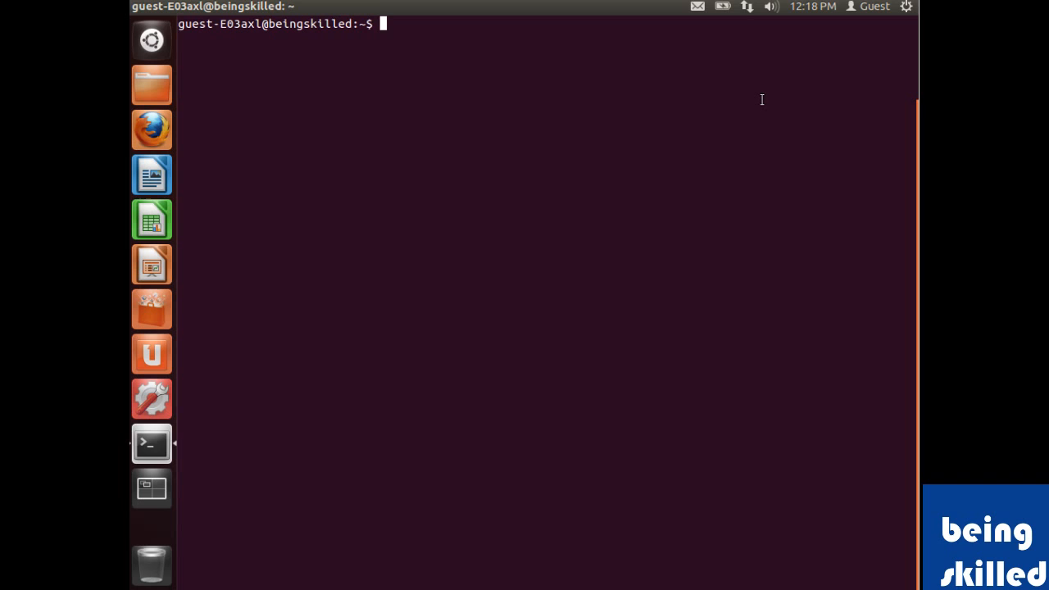
Step: Enter 'man uname' to display the uname manual page
{"action": "type", "text": "man"}
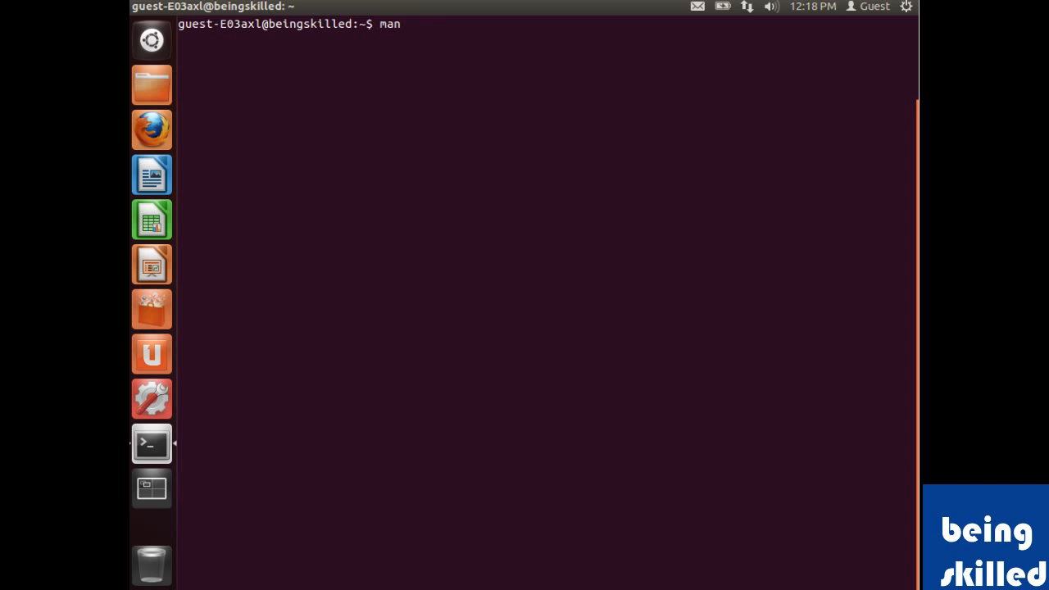
{"action": "type", "text": "uname"}
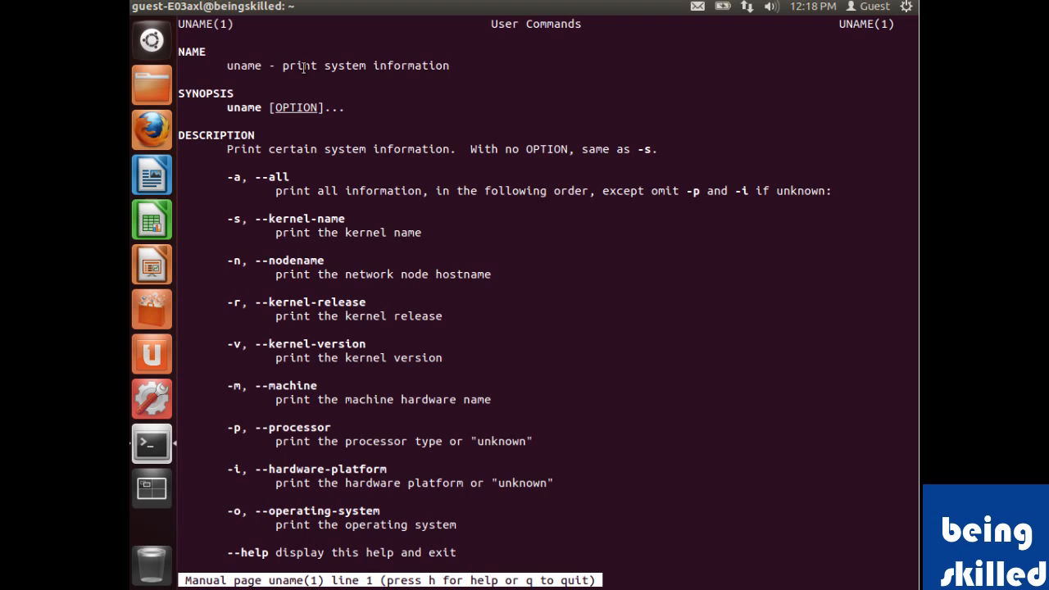
{"action": "mouse_move", "coordinate": [472, 66]}
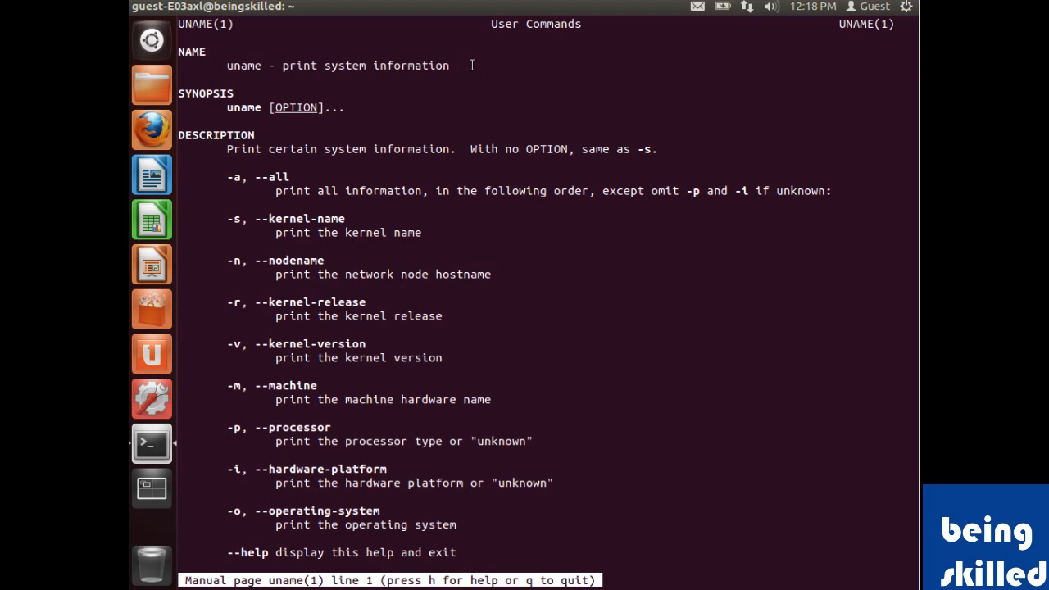
Step: Highlight the -a, --all entry in the uname manual and scroll down
{"action": "double_click", "coordinate": [233, 176]}
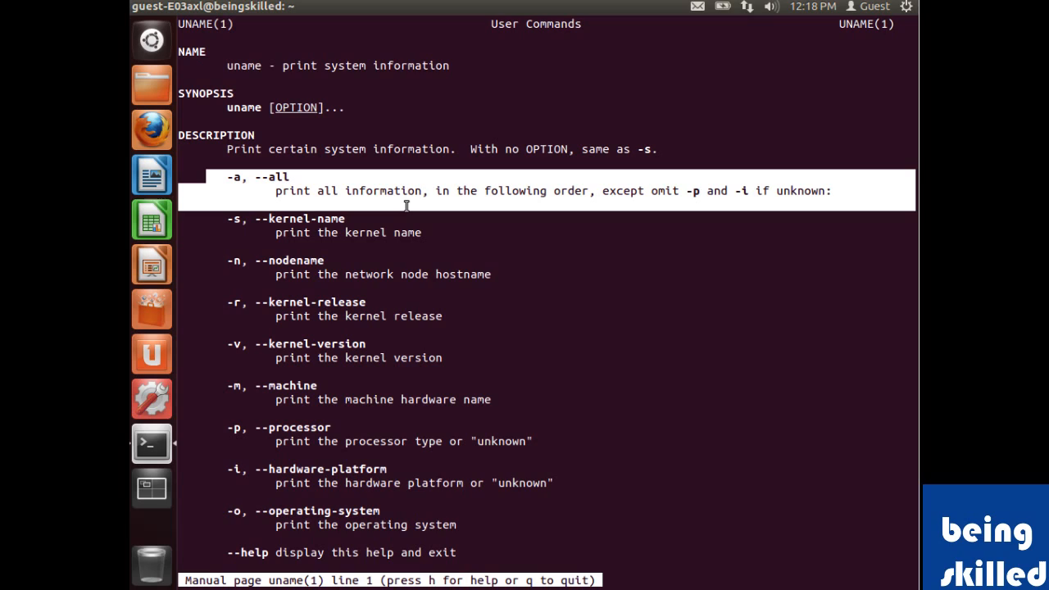
{"action": "mouse_move", "coordinate": [308, 165]}
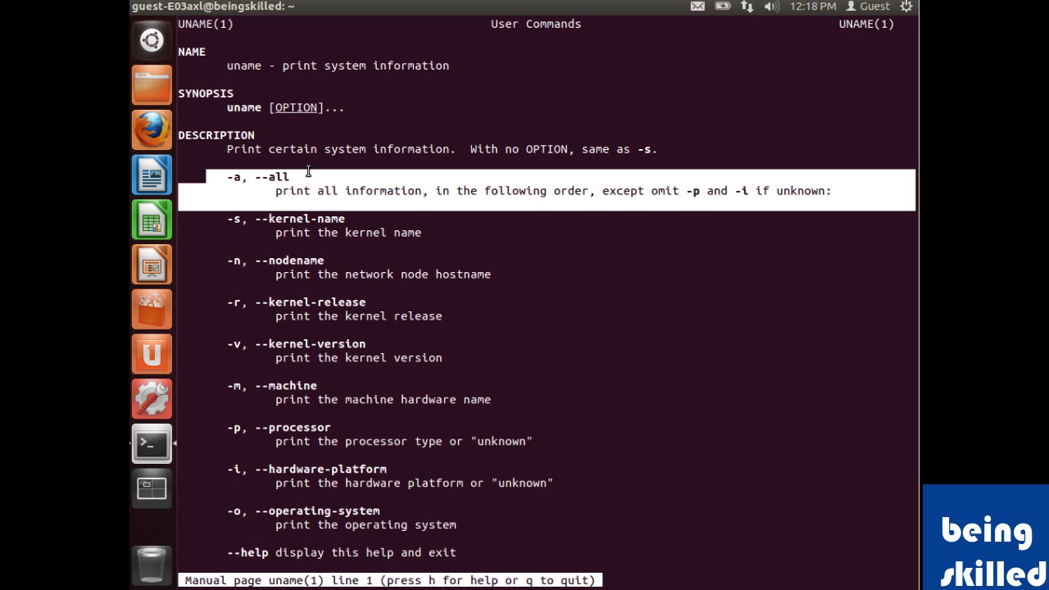
{"action": "mouse_move", "coordinate": [305, 173]}
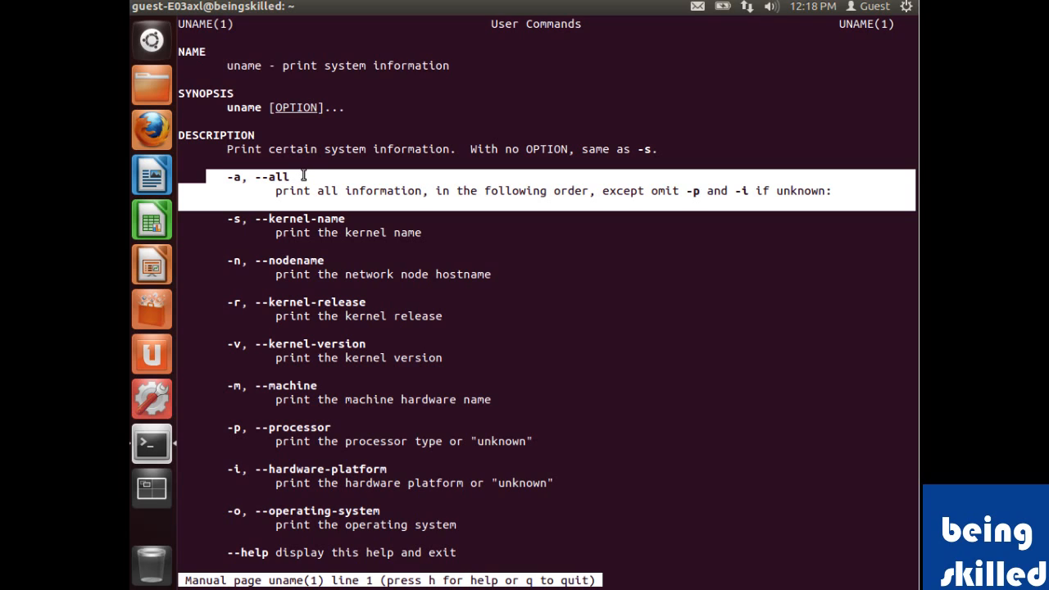
{"action": "mouse_move", "coordinate": [312, 147]}
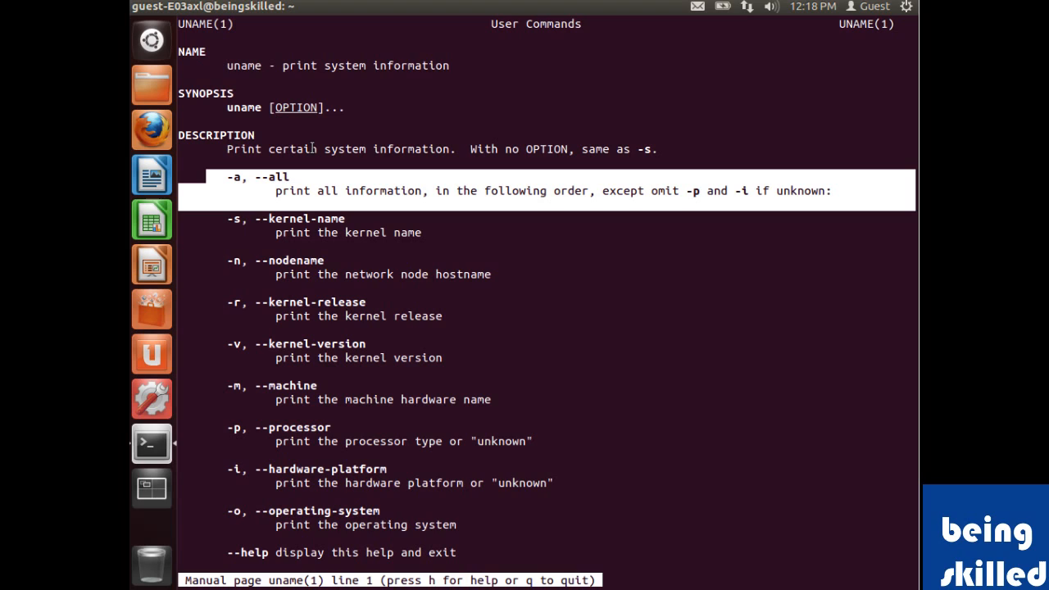
{"action": "scroll", "scroll_direction": "down", "scroll_amount": 3}
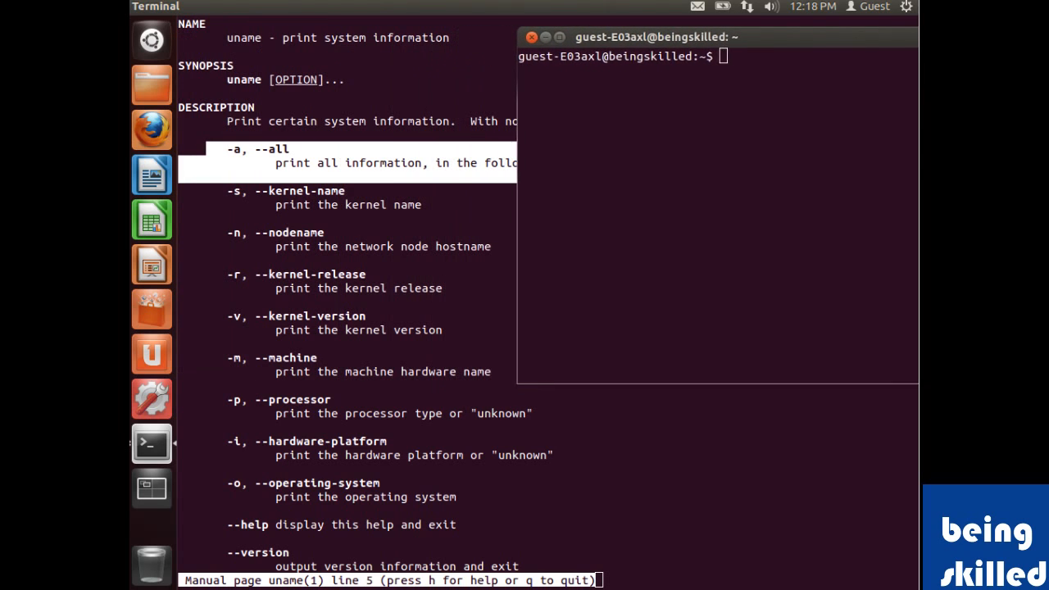
Step: Run uname -s (Linux) and uname -r (3.5.0-23-generic) in the second terminal
{"action": "type", "text": "uname"}
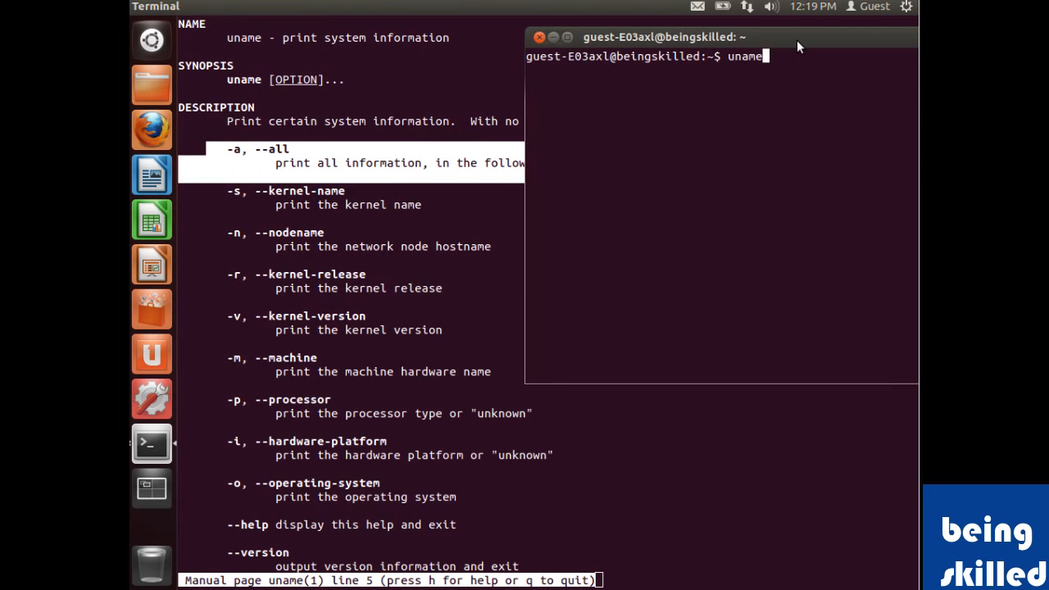
{"action": "type", "text": "-"}
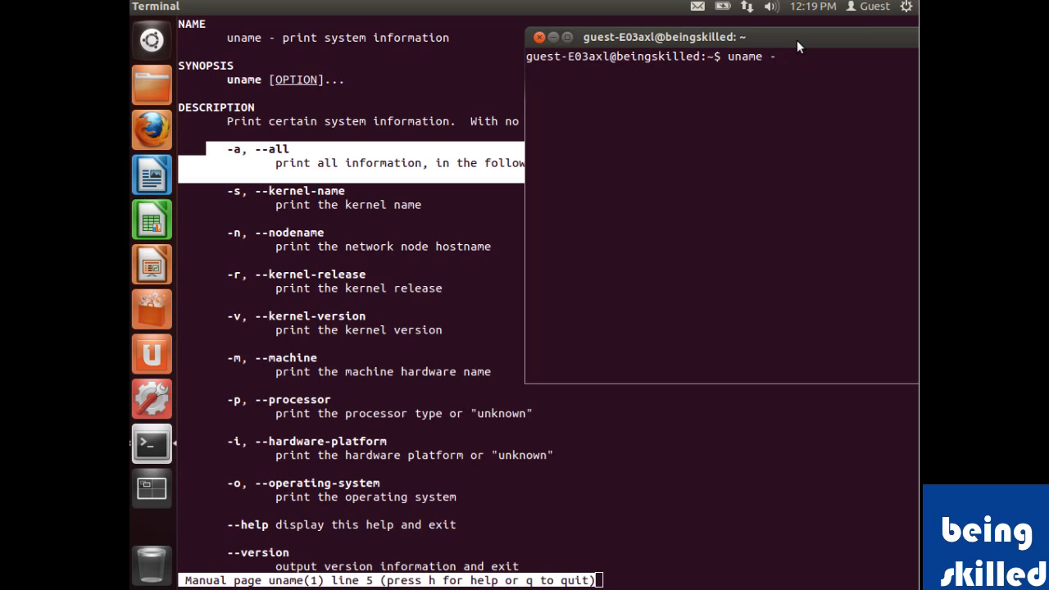
{"action": "type", "text": "s"}
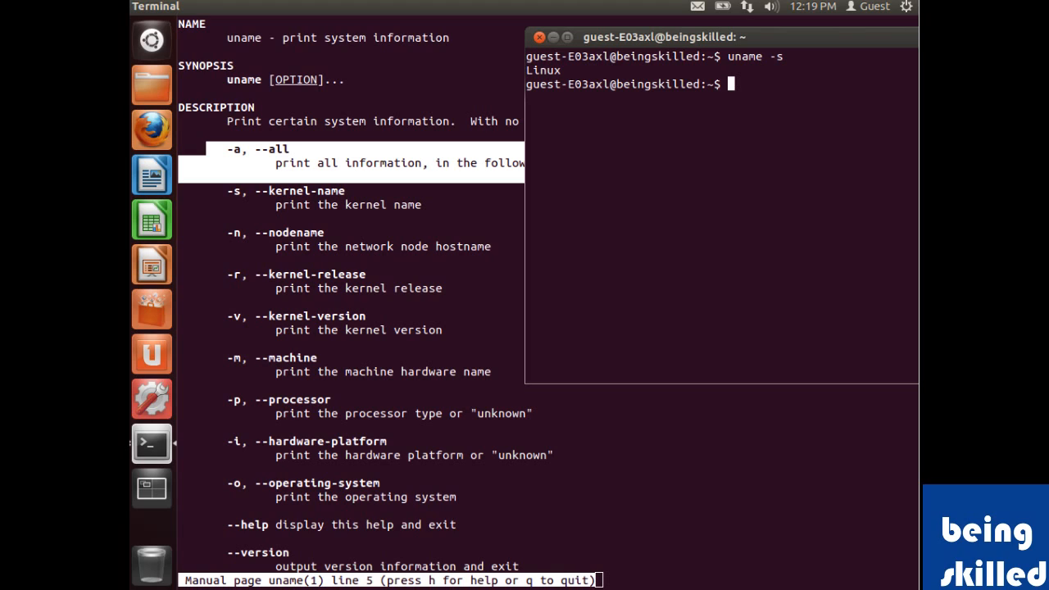
{"action": "type", "text": "uname -r"}
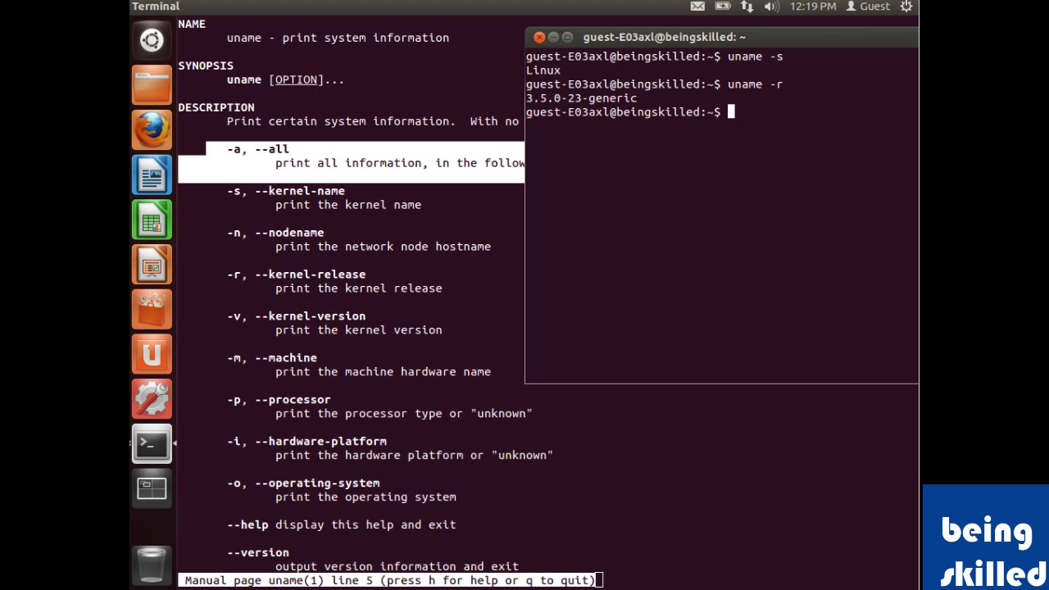
Step: Run uname -n, -v and -m, showing hostname beingskilled, the build string and i686
{"action": "type", "text": "uname -r"}
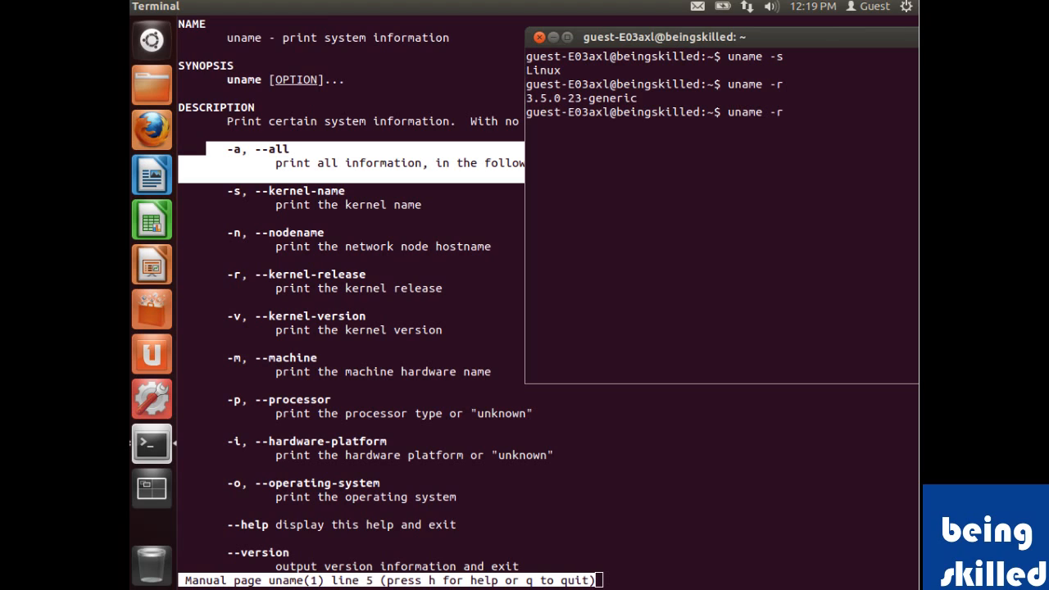
{"action": "key", "text": "BackSpace"}
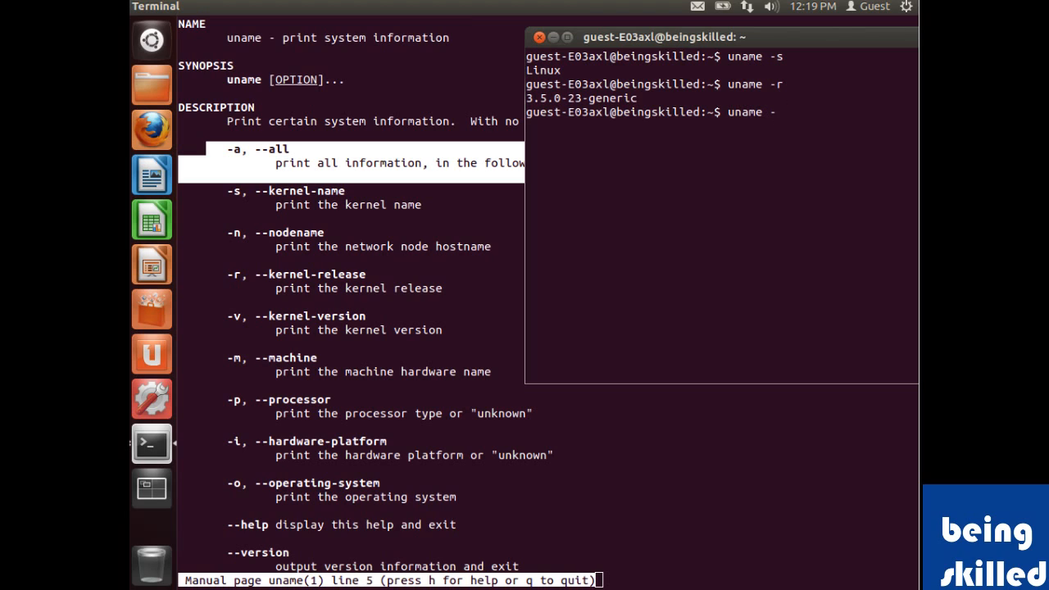
{"action": "type", "text": "n"}
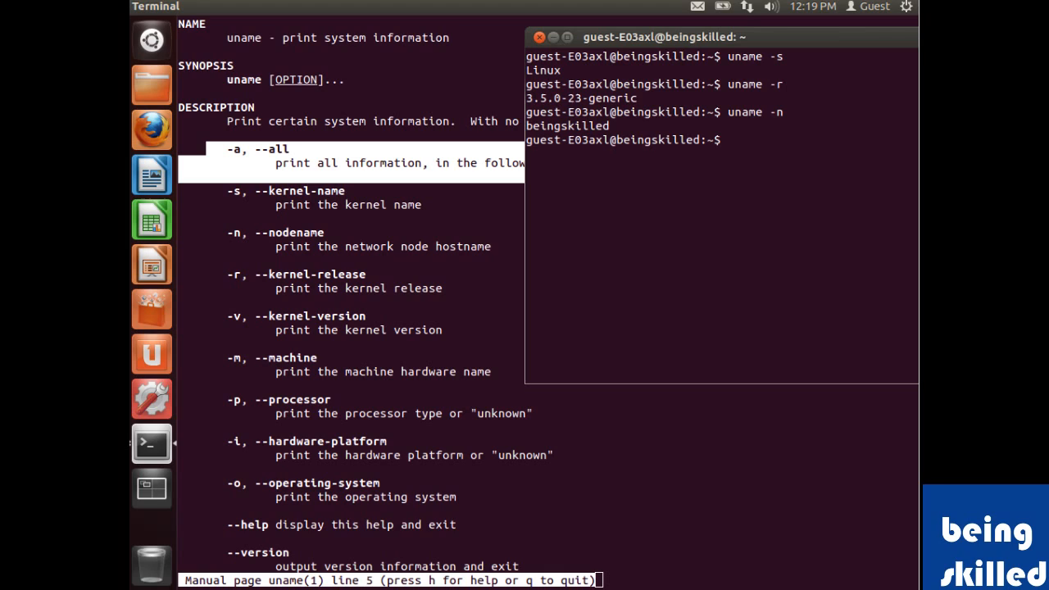
{"action": "type", "text": "uname -n"}
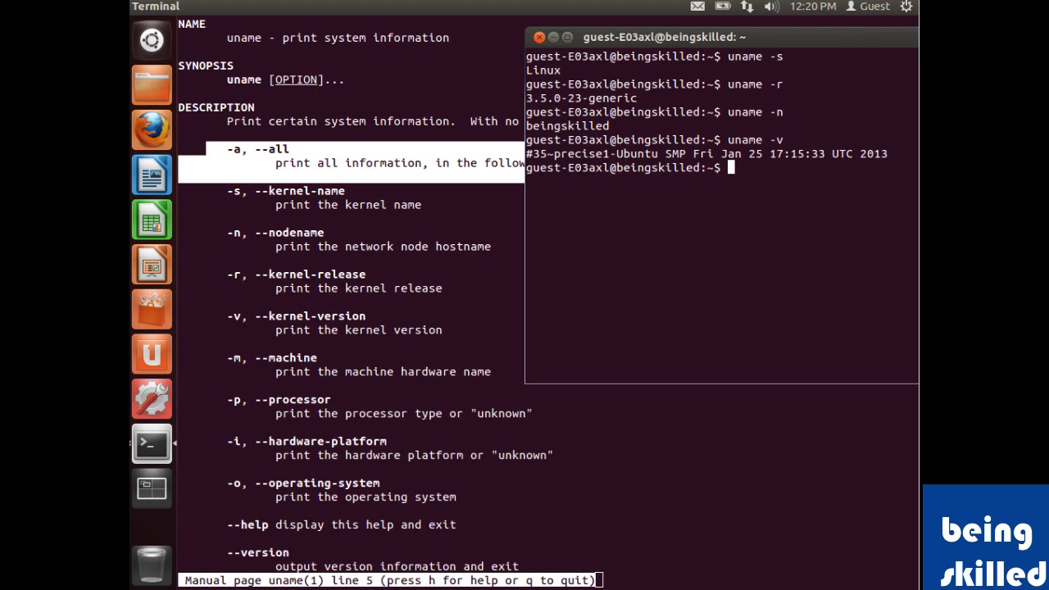
{"action": "type", "text": "uname -m"}
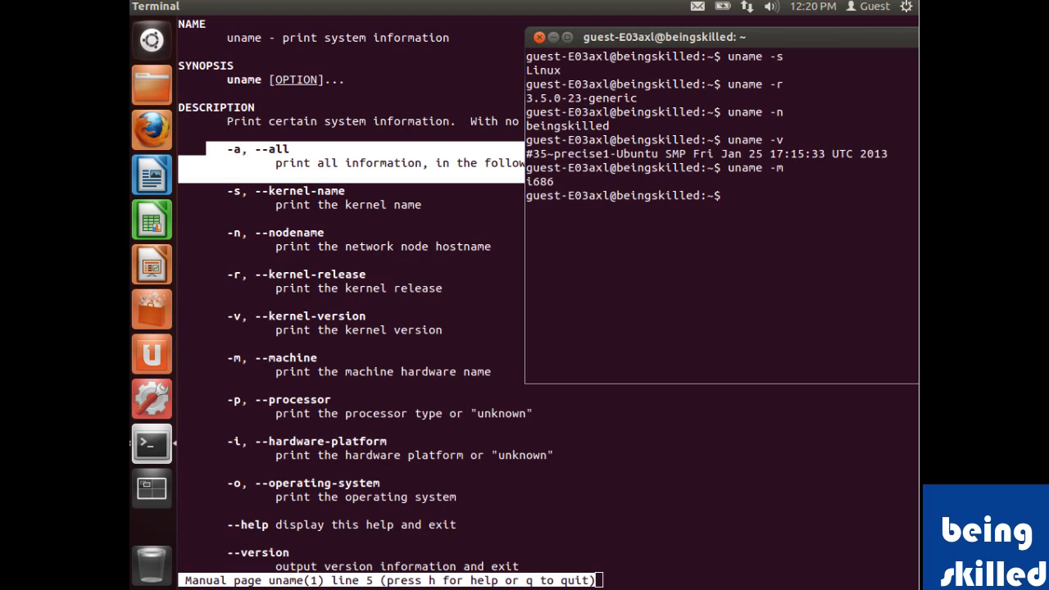
Step: Run uname -p, -i and -o, returning i686, i386 and GNU/Linux
{"action": "type", "text": "uname -m"}
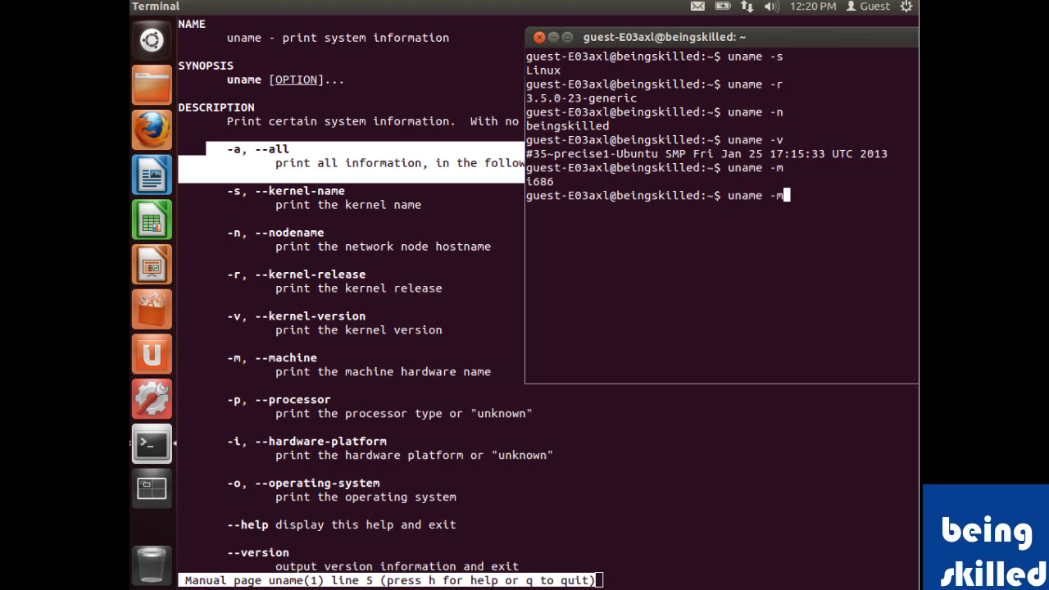
{"action": "key", "text": "BackSpace"}
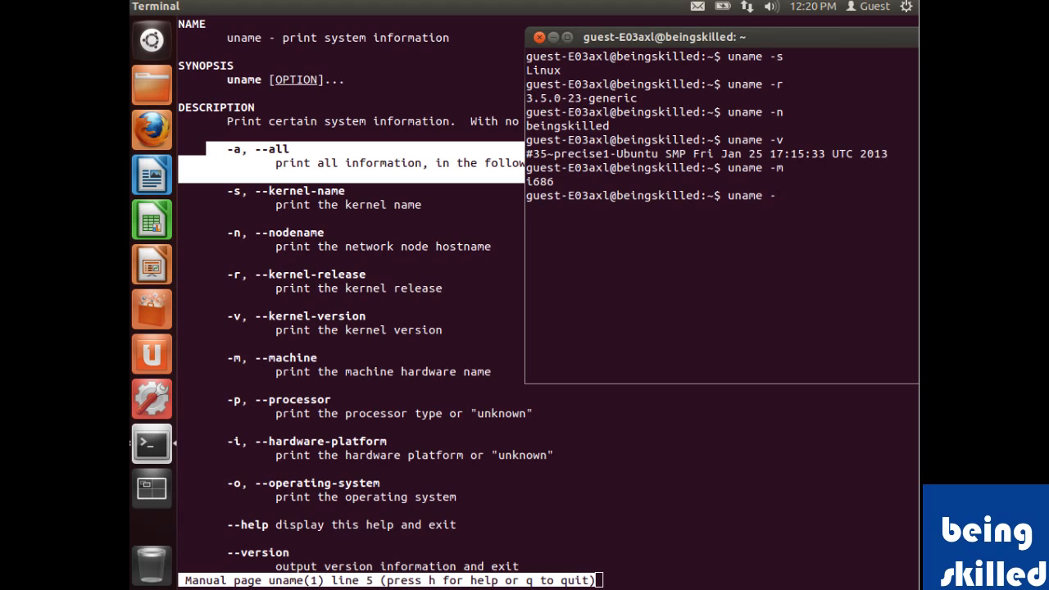
{"action": "type", "text": "p"}
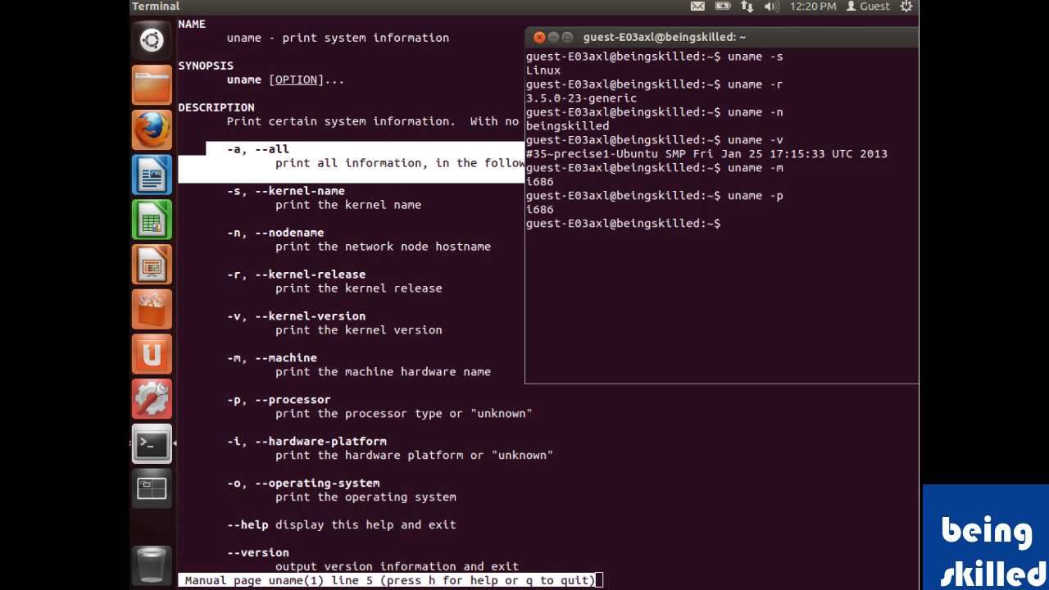
{"action": "type", "text": "uname -p"}
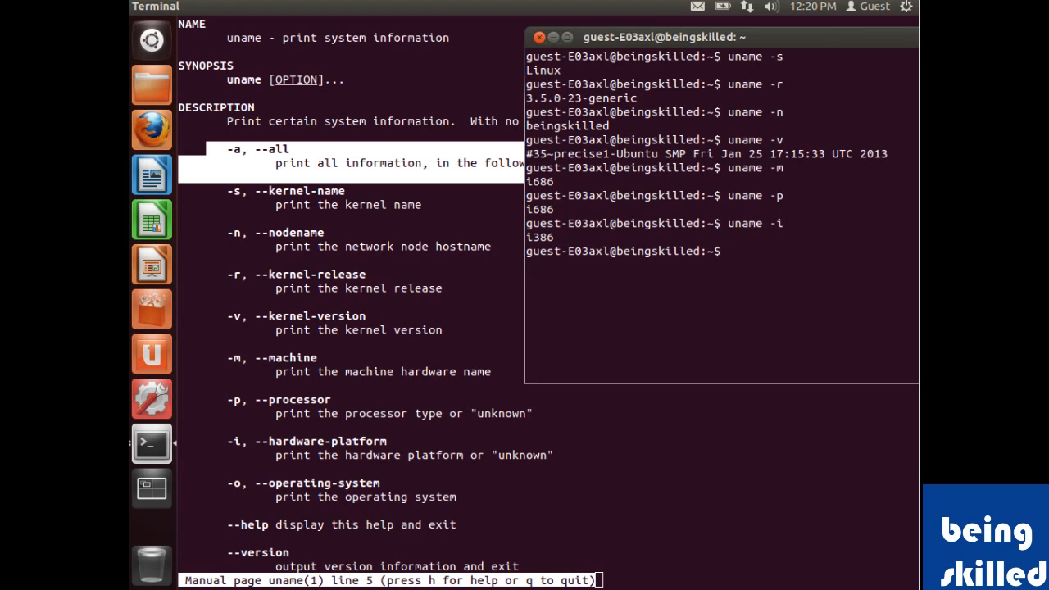
{"action": "type", "text": "uname -o"}
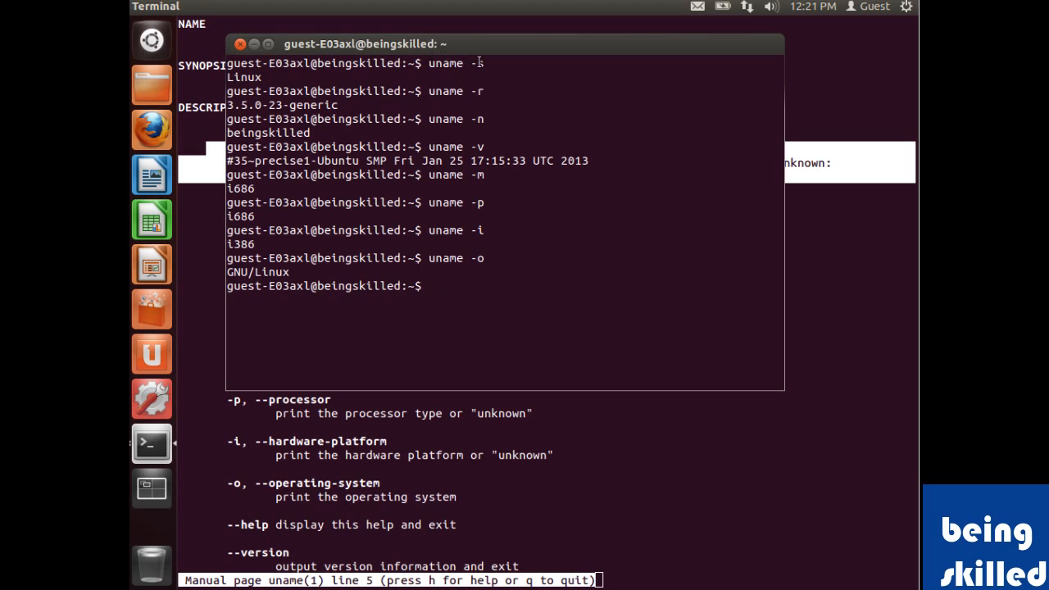
Step: Run uname -a, printing every system field on one line ending in GNU/Linux
{"action": "type", "text": "uname"}
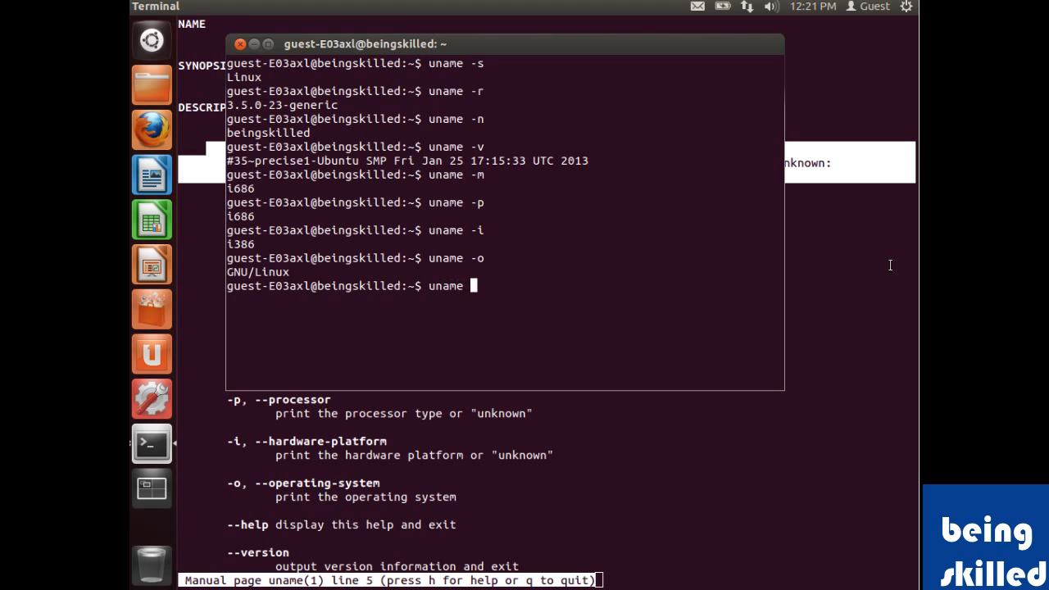
{"action": "type", "text": "-a"}
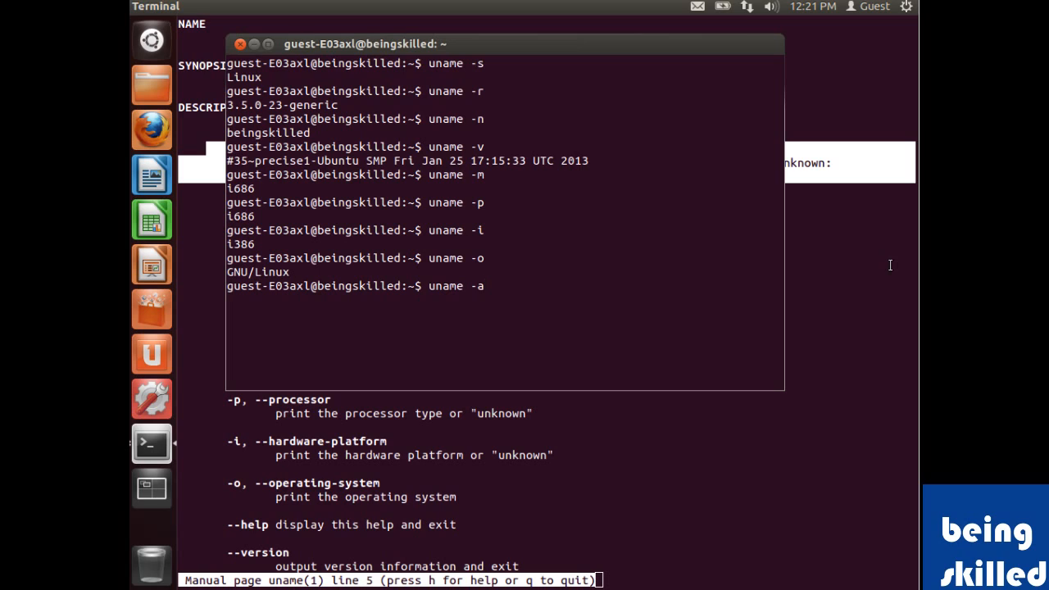
{"action": "key", "text": "Return"}
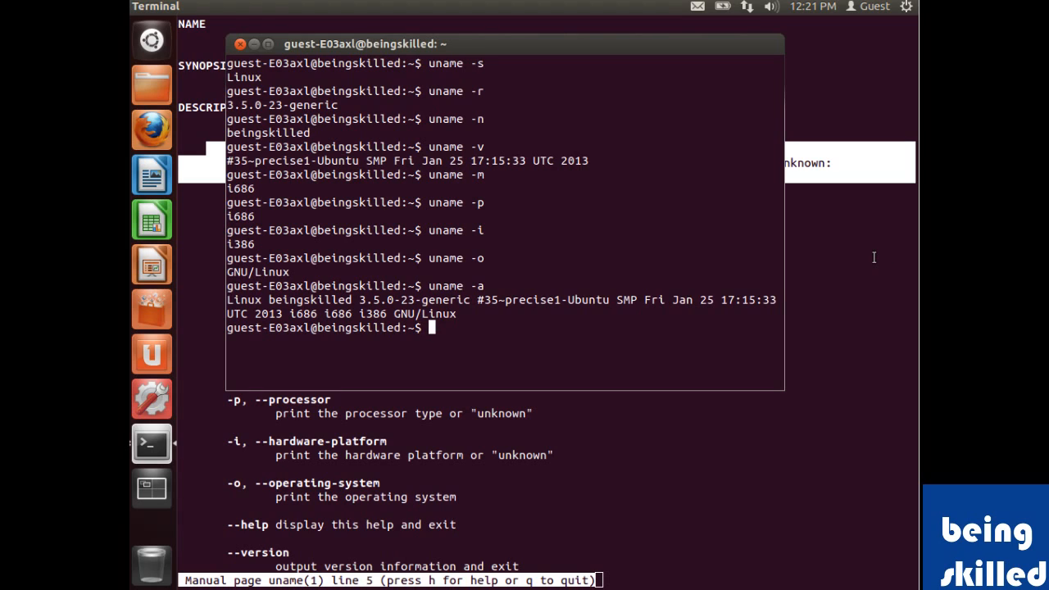
{"action": "mouse_move", "coordinate": [864, 252]}
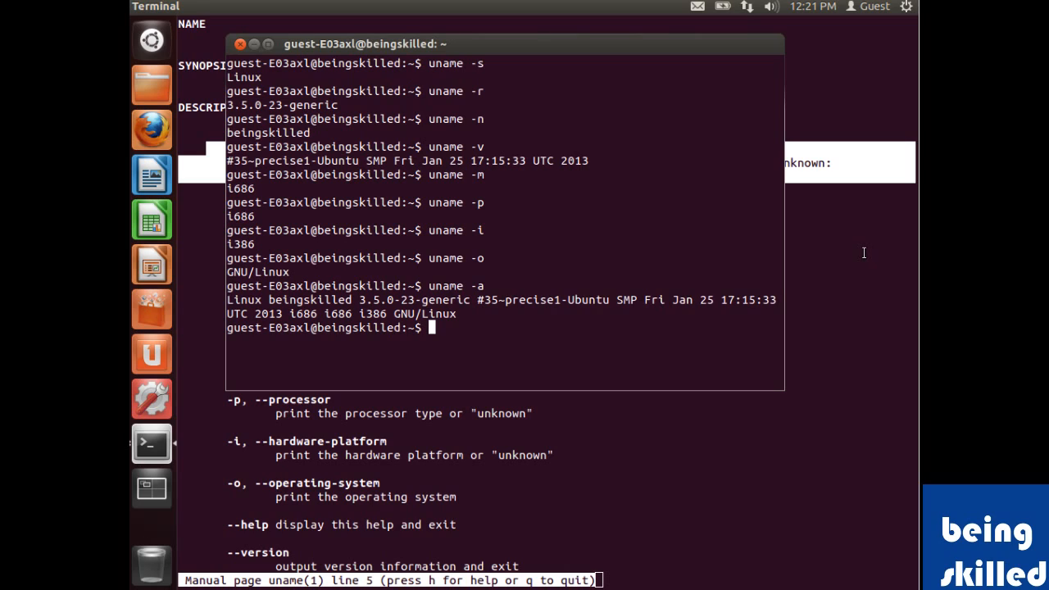